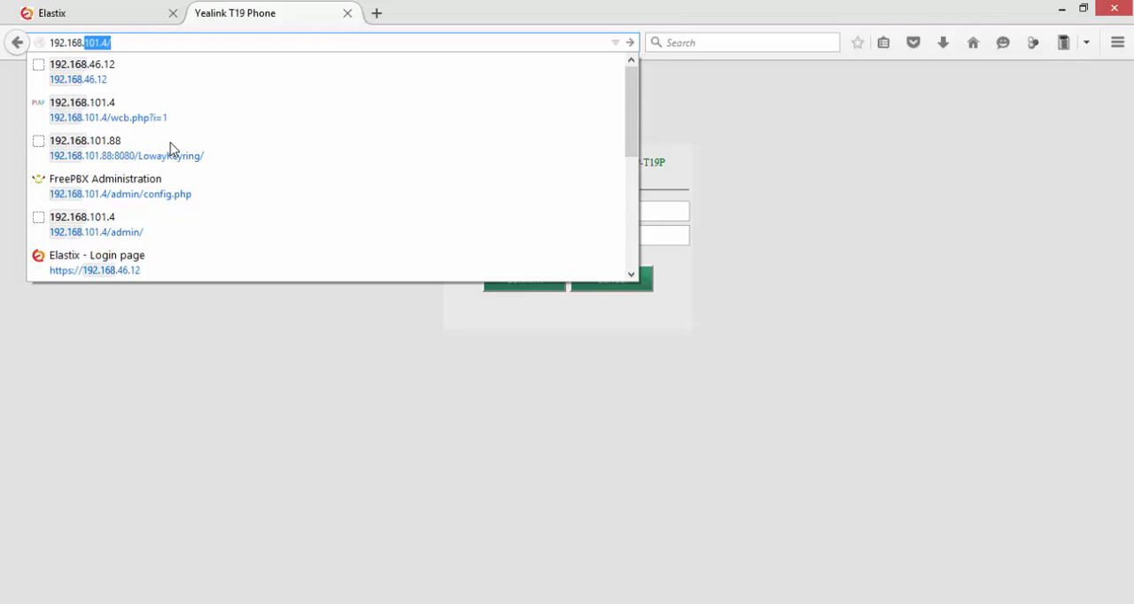
- Log in to the phone at 192.168.46.12 as admin and reach the Status page
text(192.168.46.12)
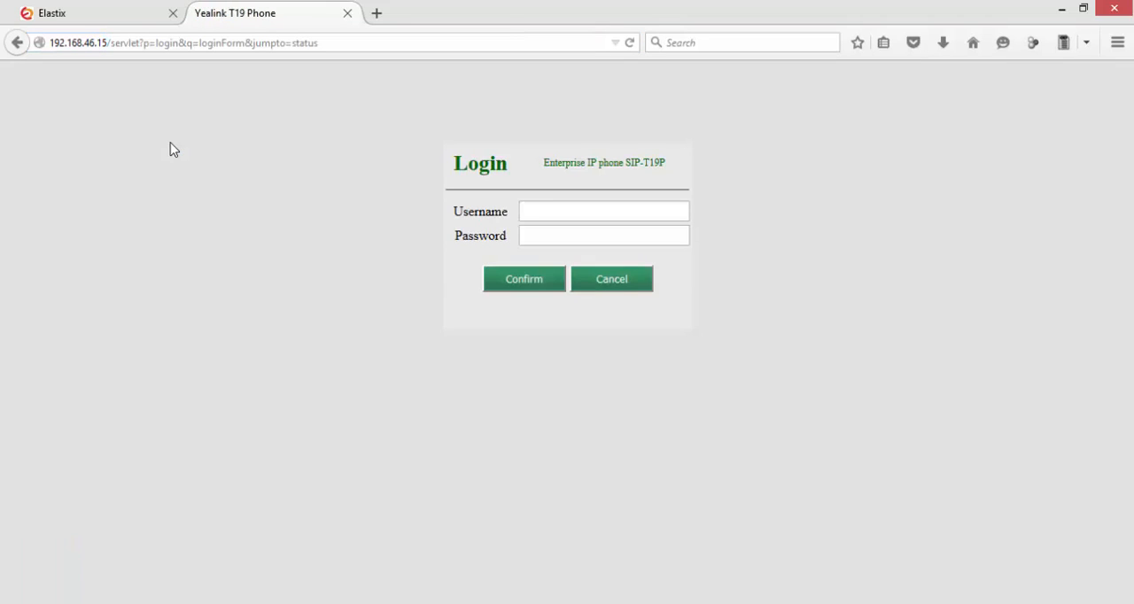
text(admin)
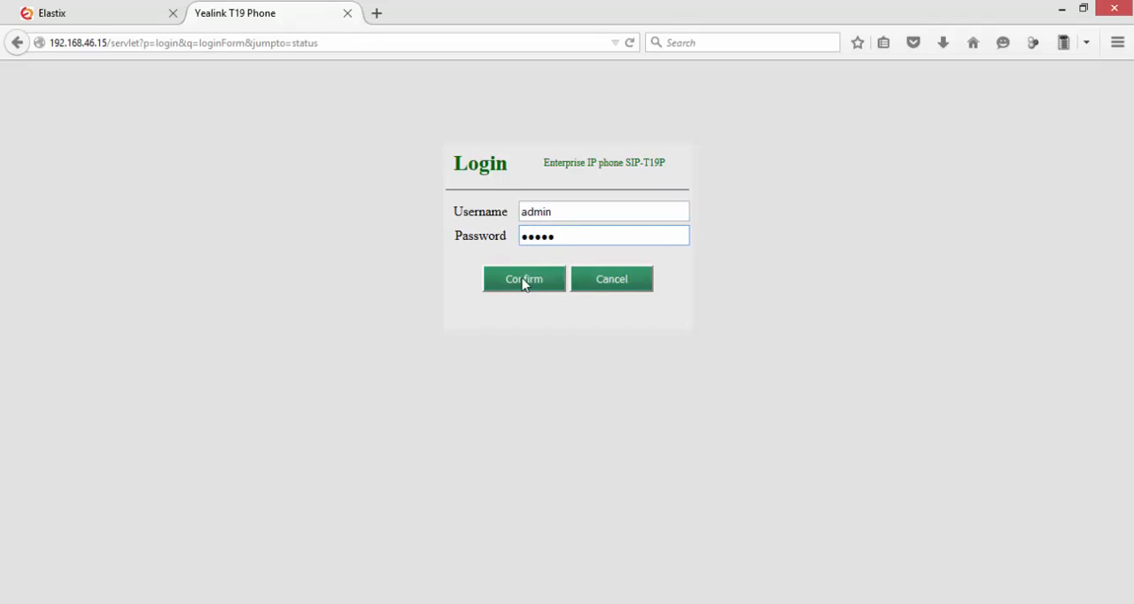
click(525, 280)
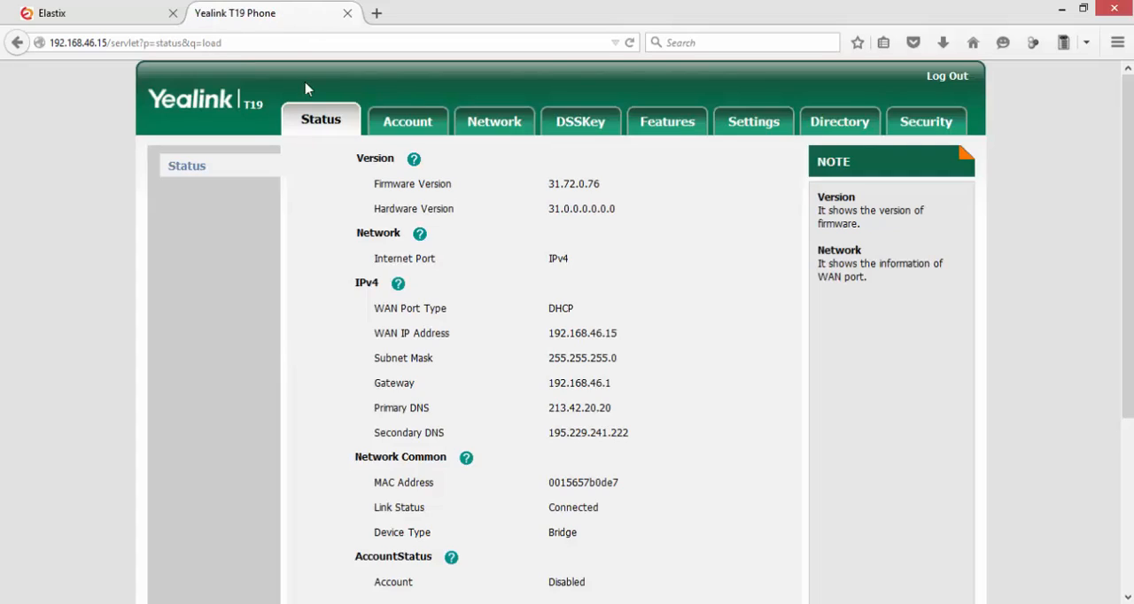
mouse_move(297, 97)
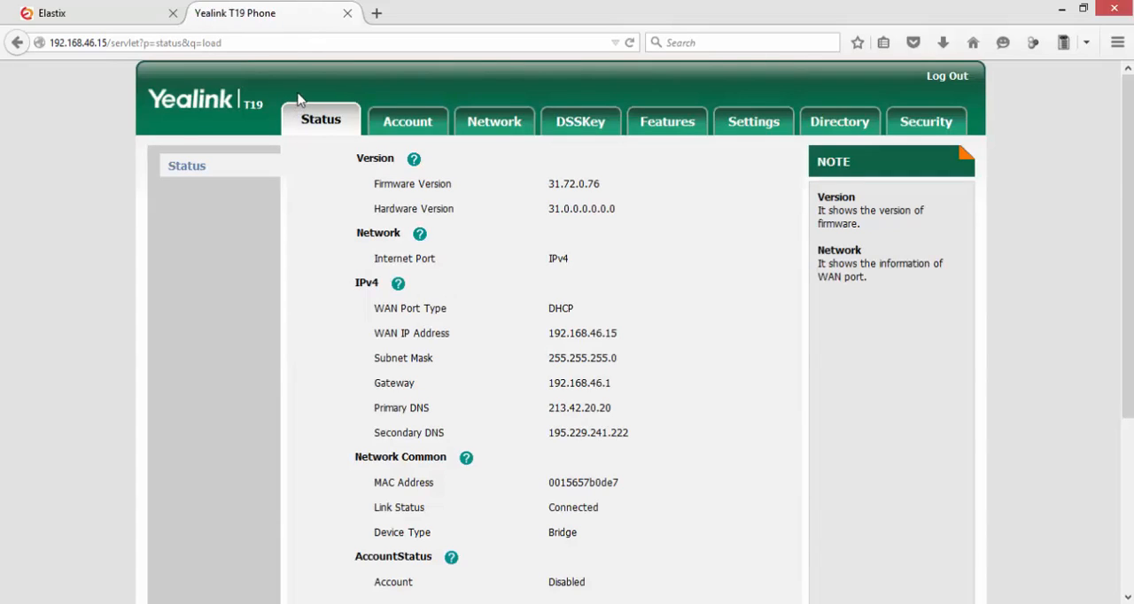
mouse_move(459, 115)
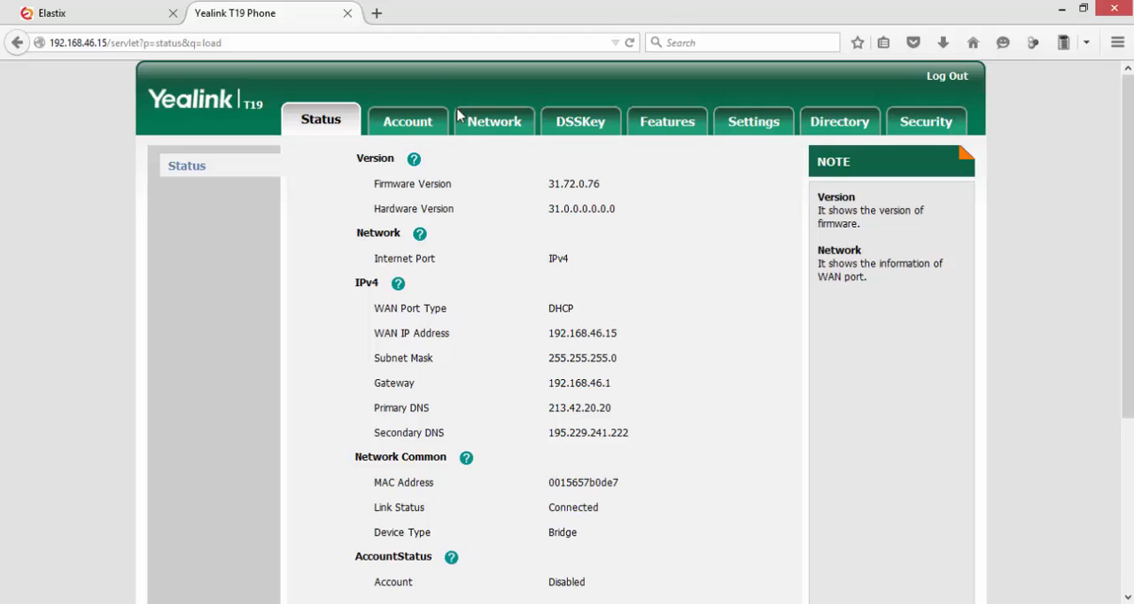
- Enable the account line with label 1003 and display name Sales
click(407, 120)
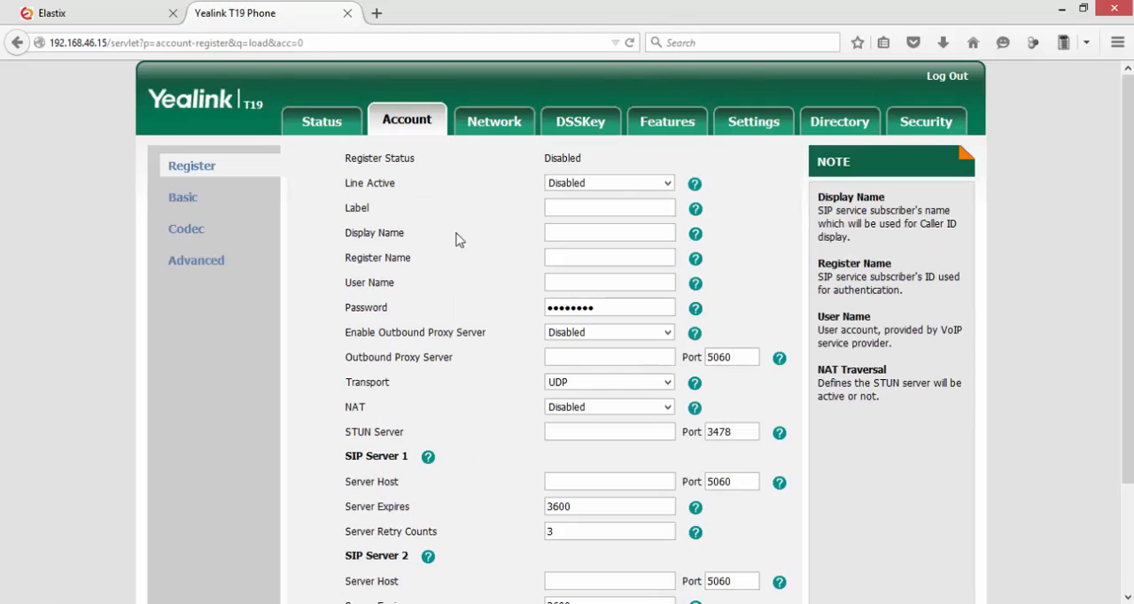
mouse_move(408, 120)
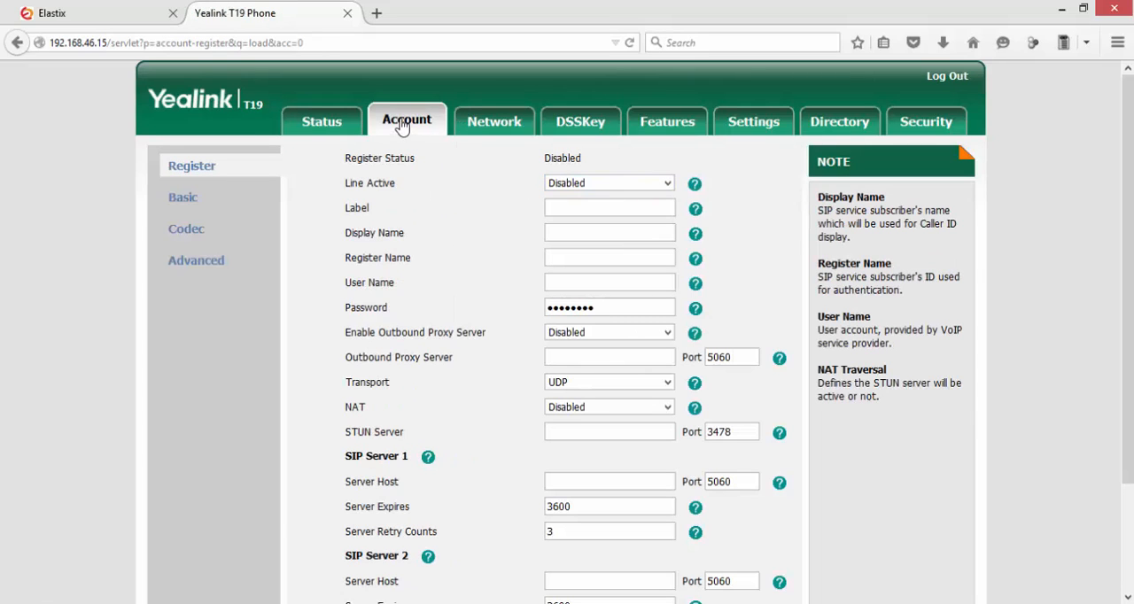
click(610, 182)
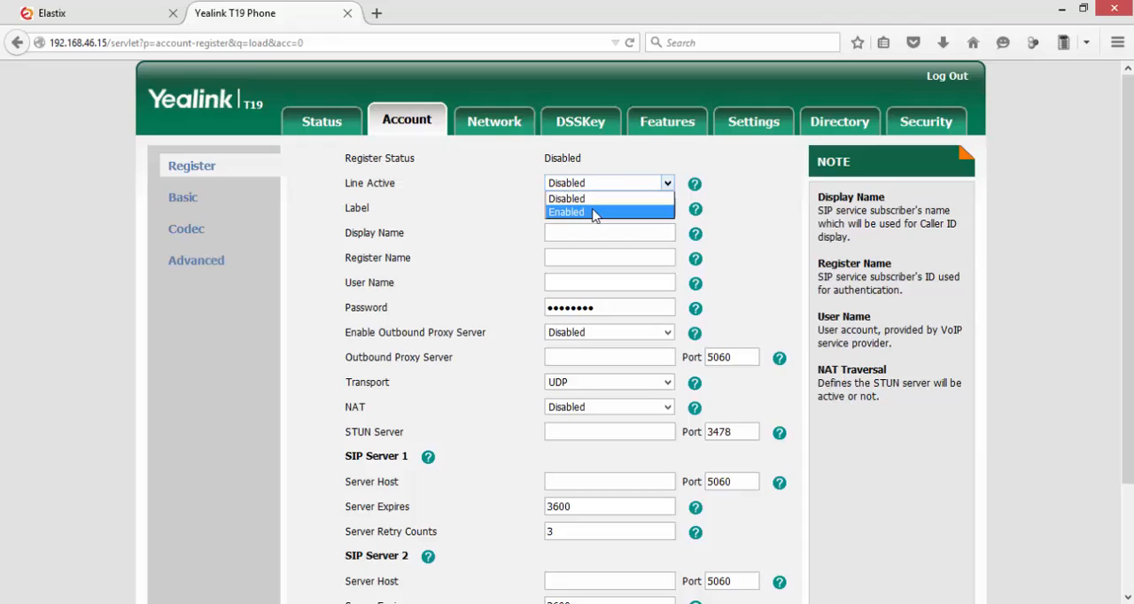
click(567, 212)
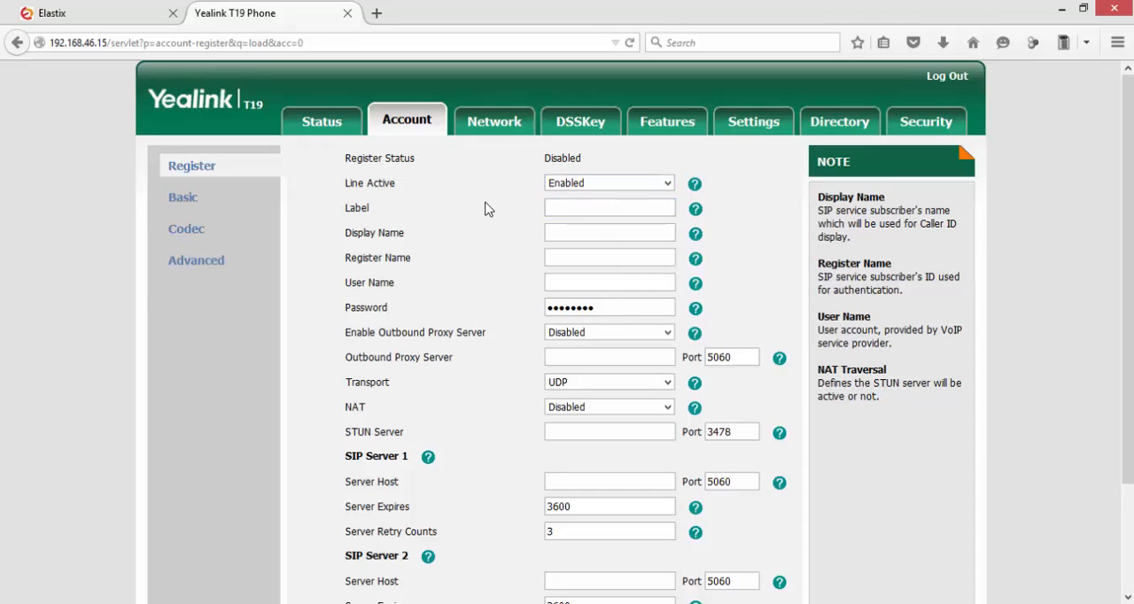
text(1003)
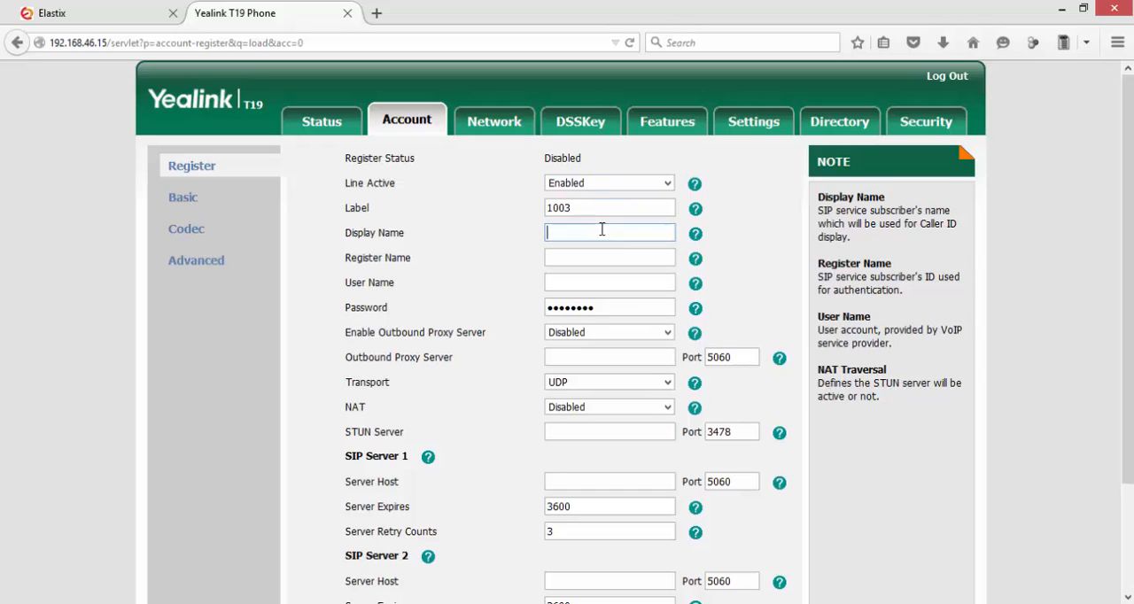
text(Sales)
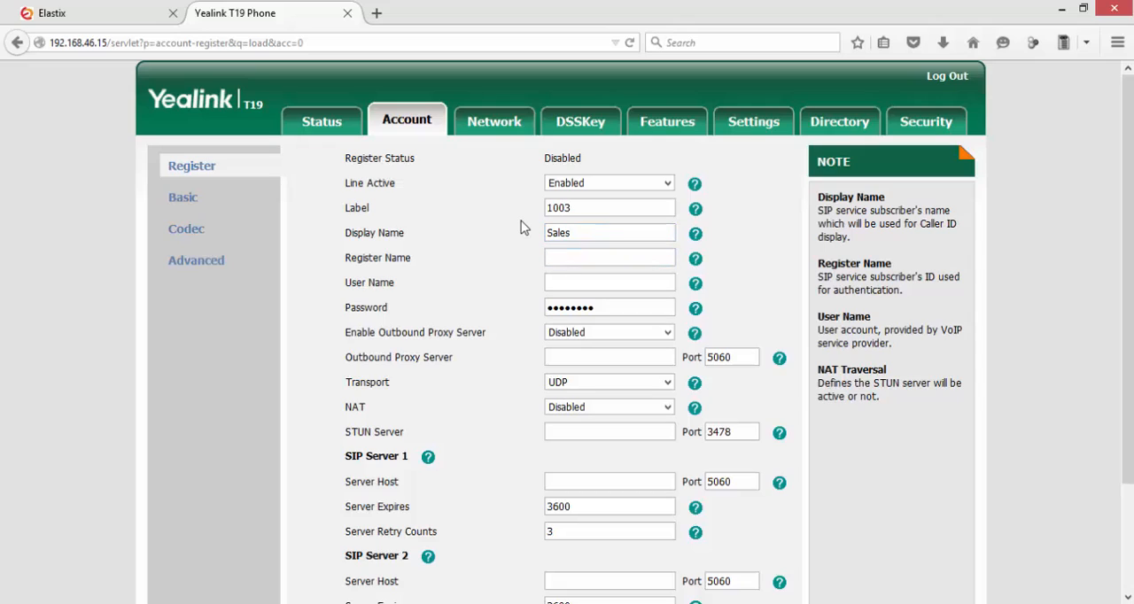
- Enter register name 1003 and user name 1003 for the account
text(1)
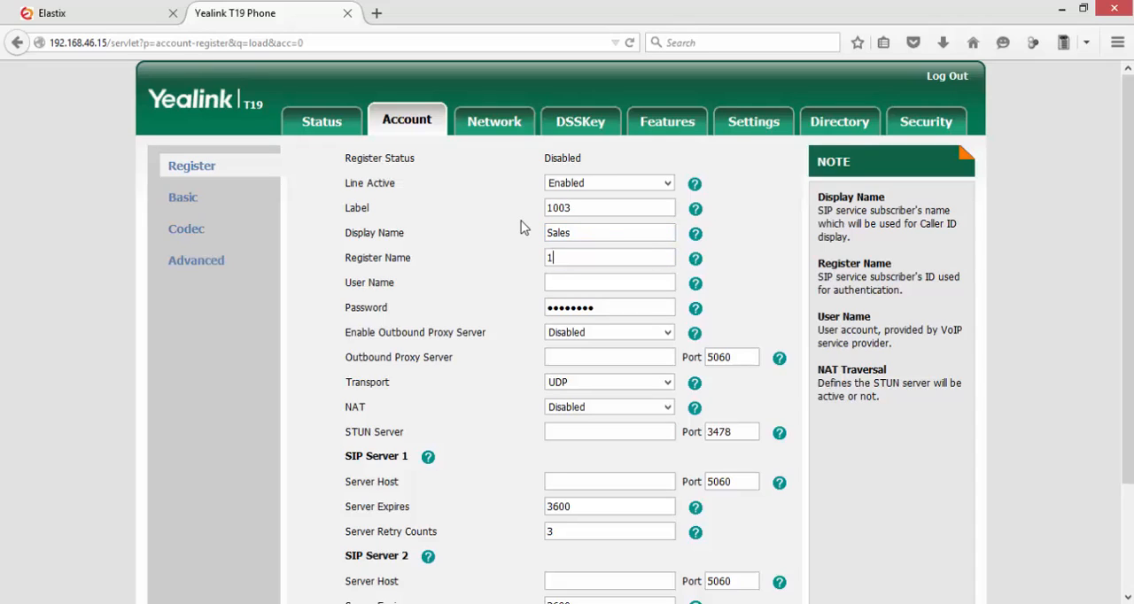
text(003)
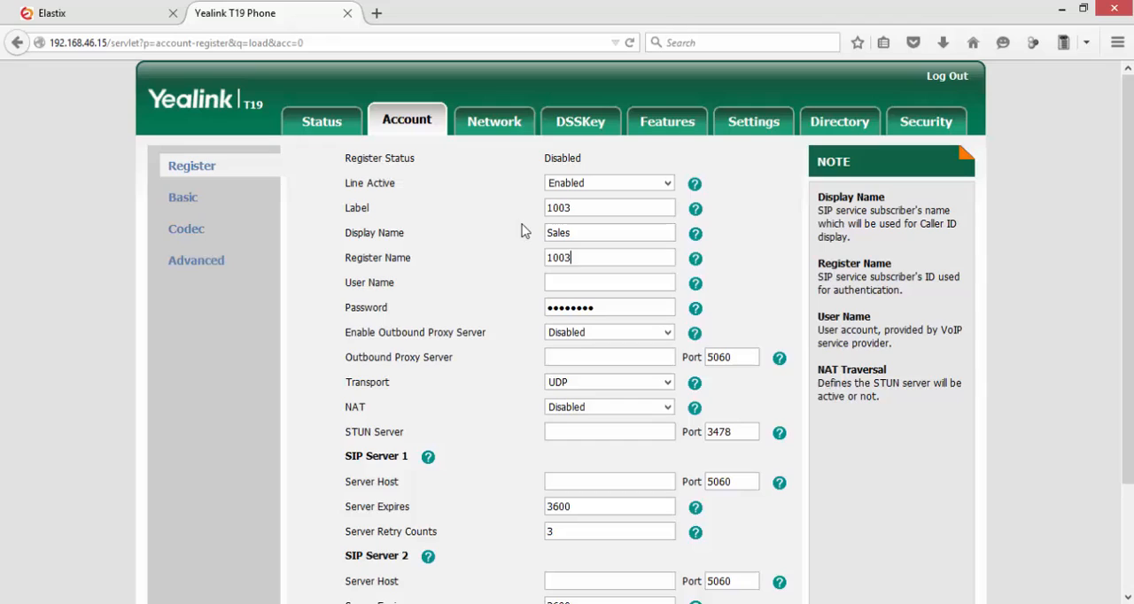
text(1)
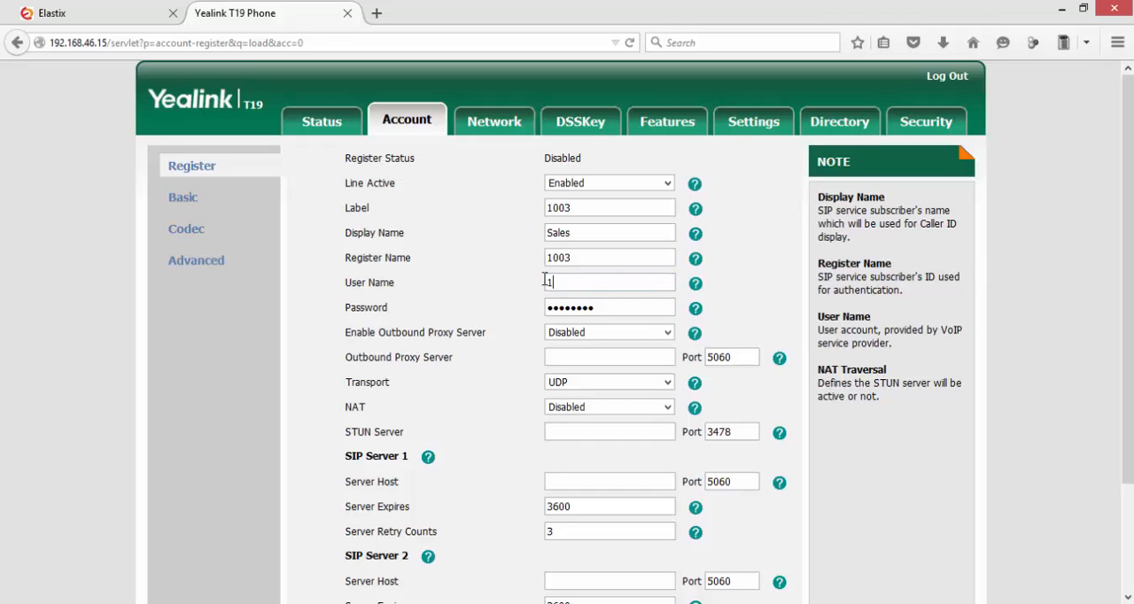
text(003)
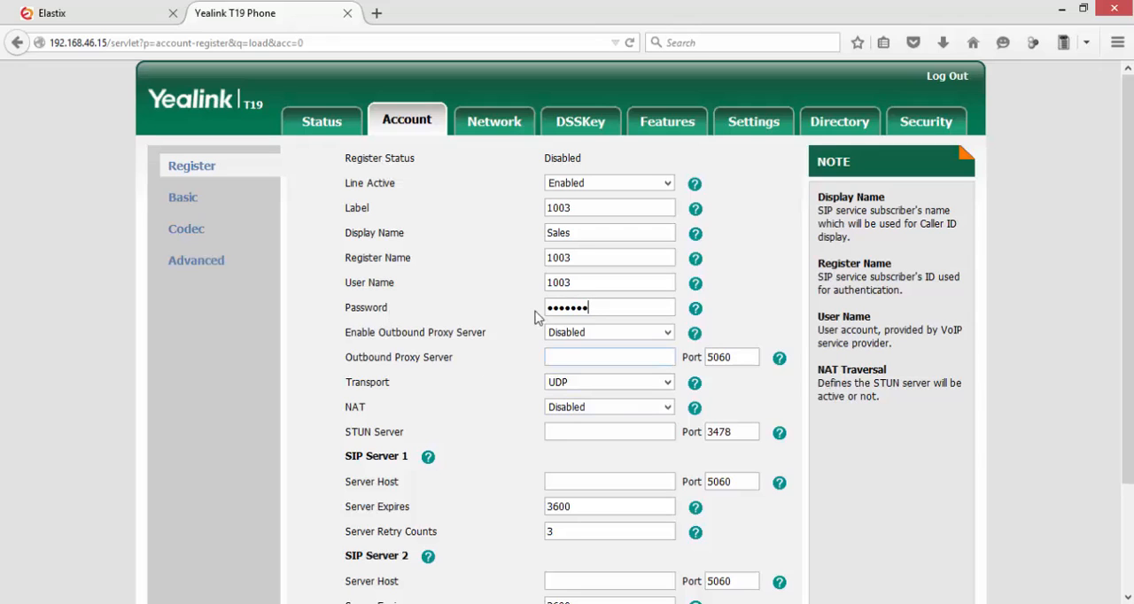
- Set SIP Server 1 host to 192.168.46.12 and confirm the account settings
scroll(down, 3)
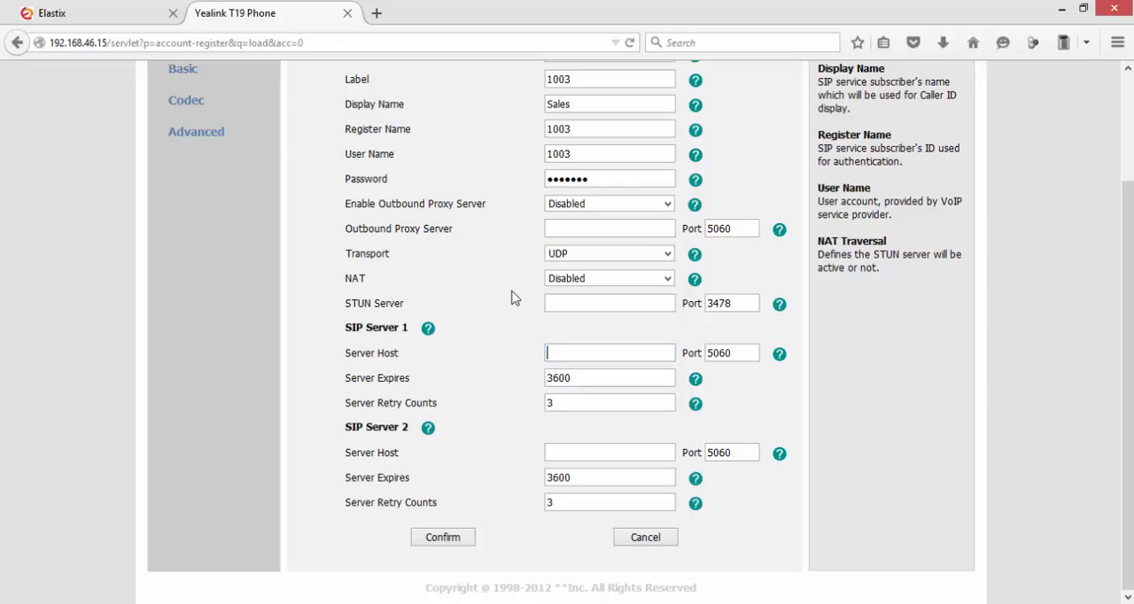
mouse_move(500, 284)
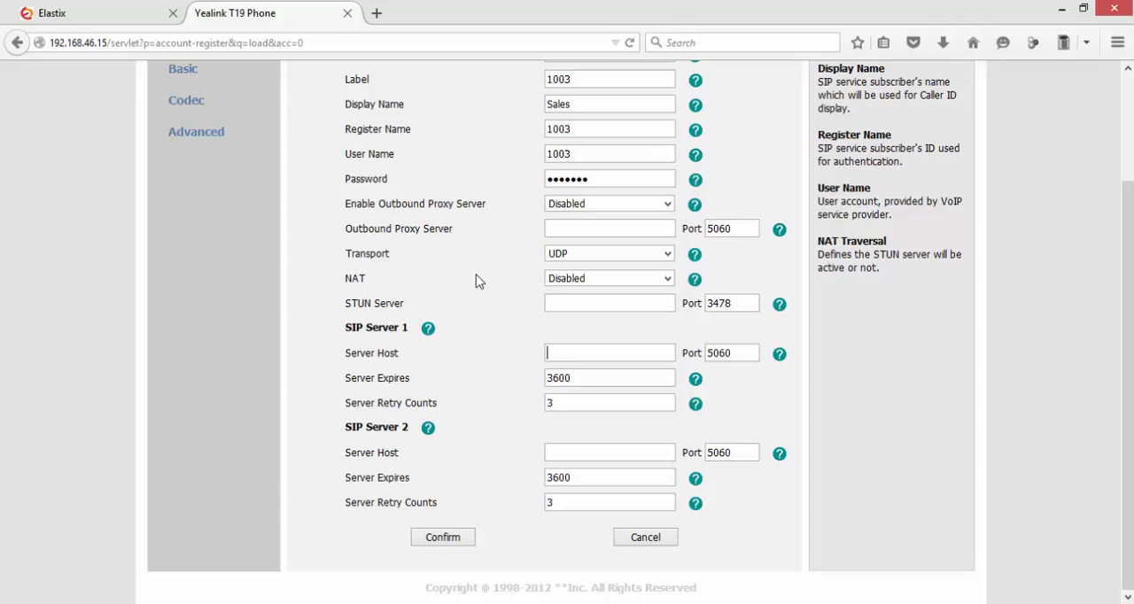
text(192)
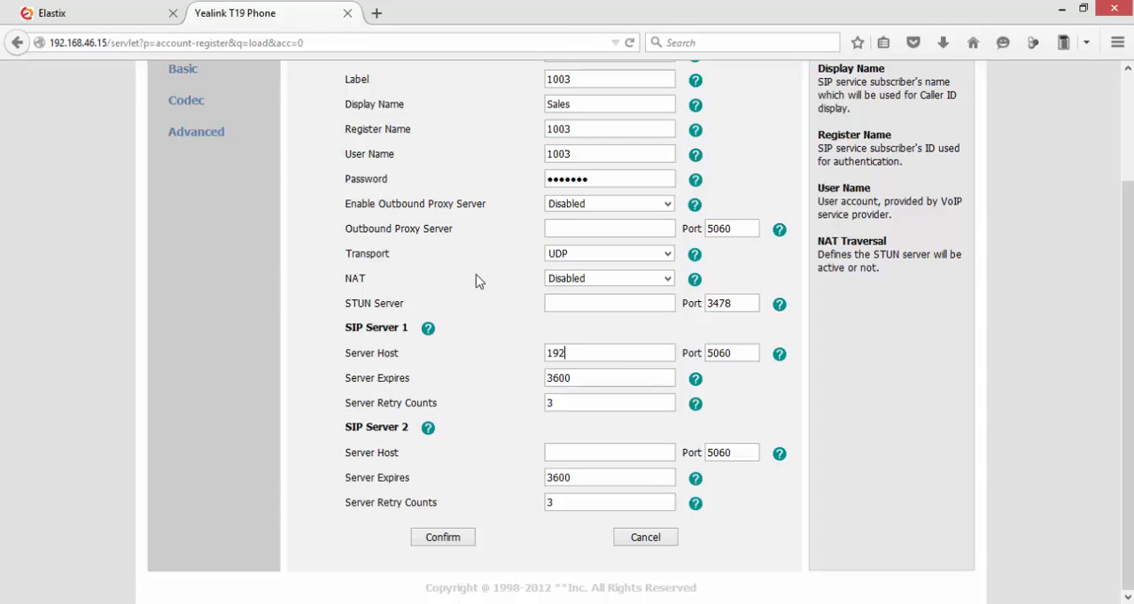
text(.)
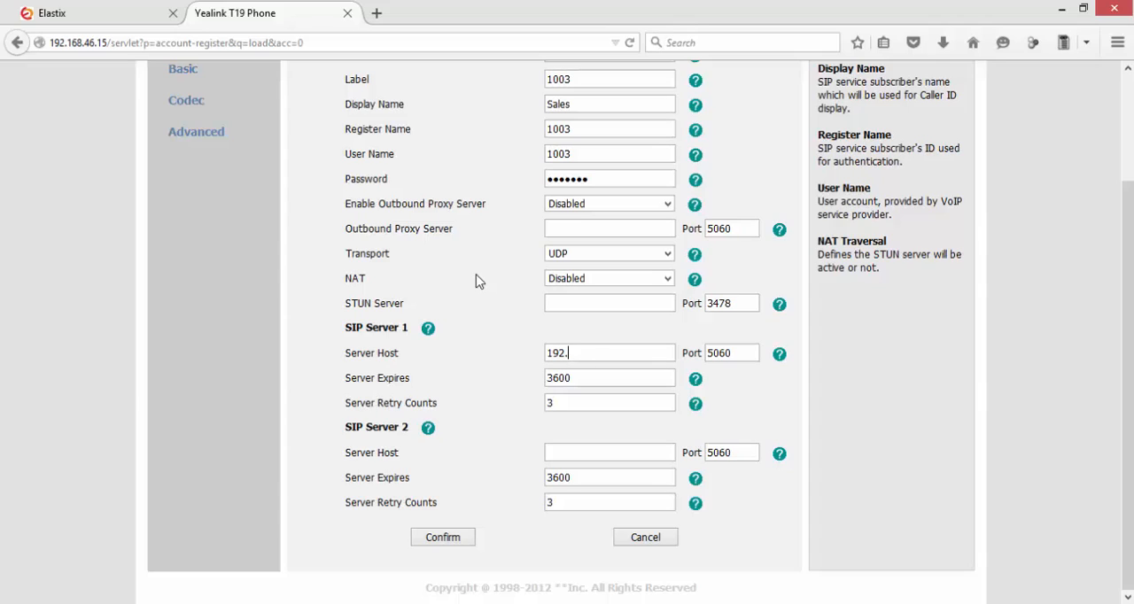
text(168.46.12)
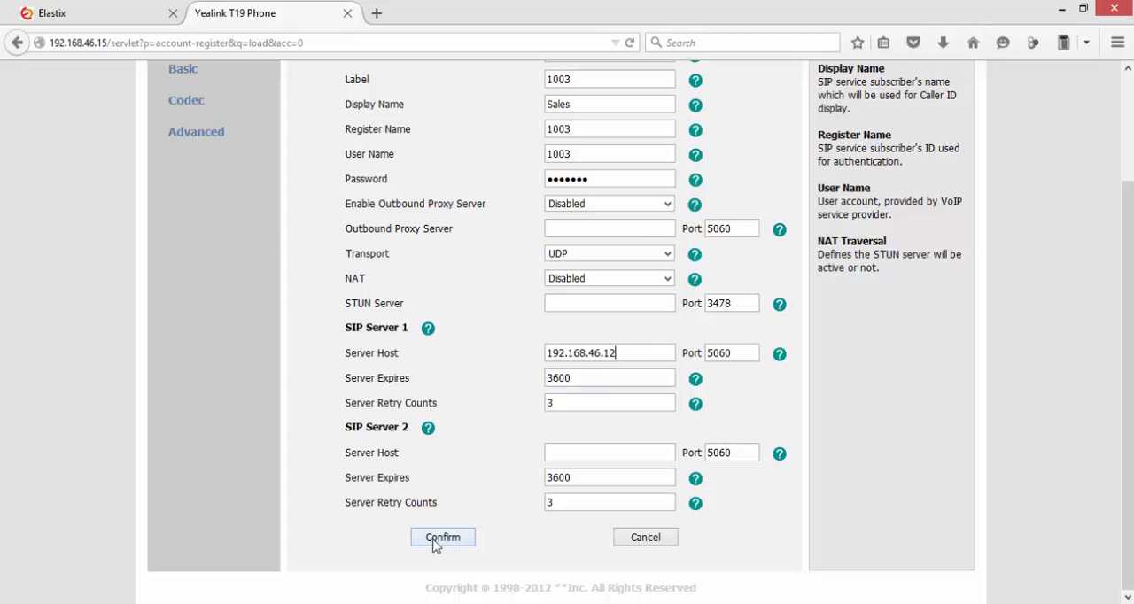
click(443, 537)
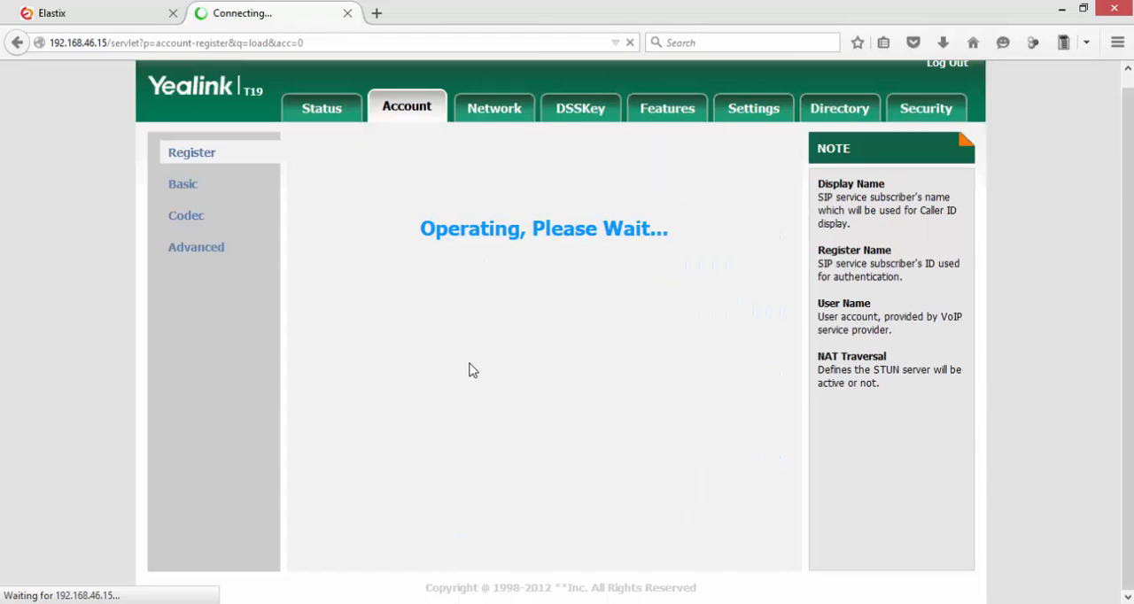